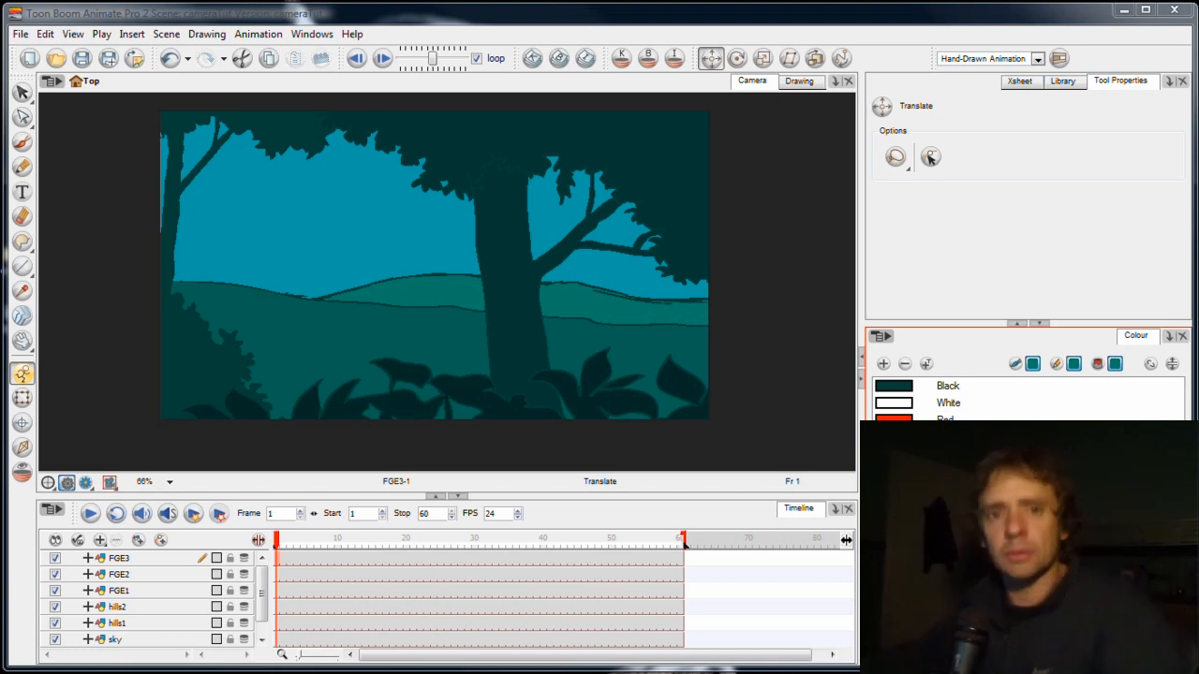
{"action": "mouse_move", "coordinate": [395, 388]}
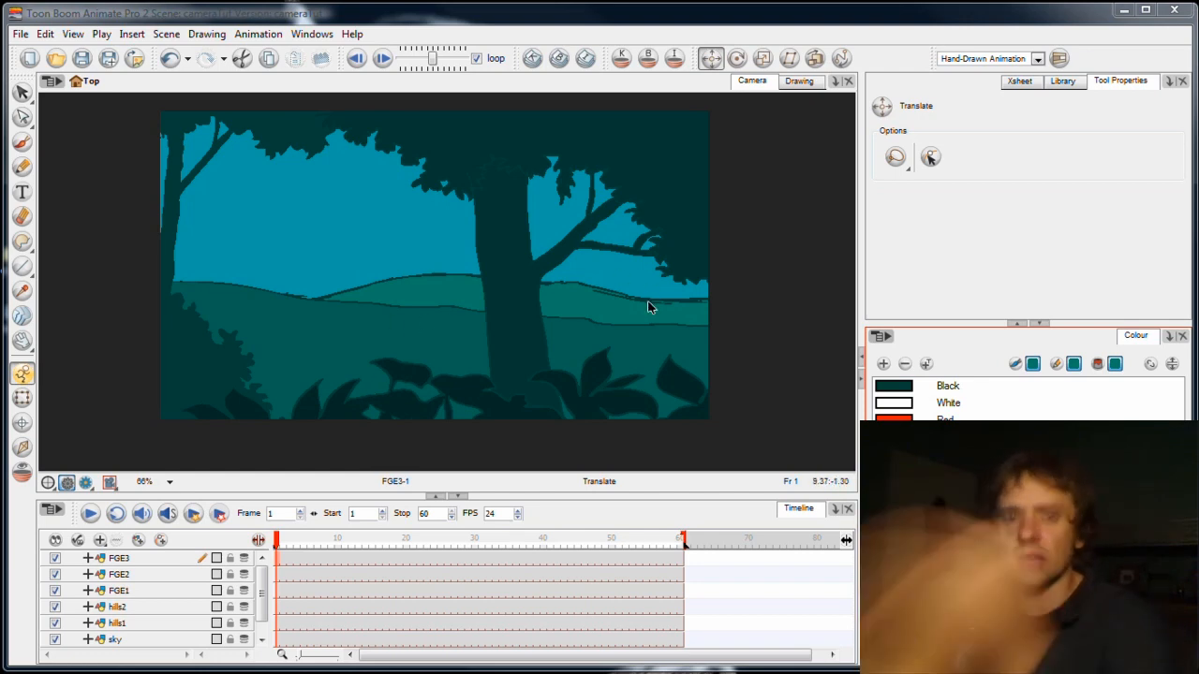
{"action": "mouse_move", "coordinate": [802, 340]}
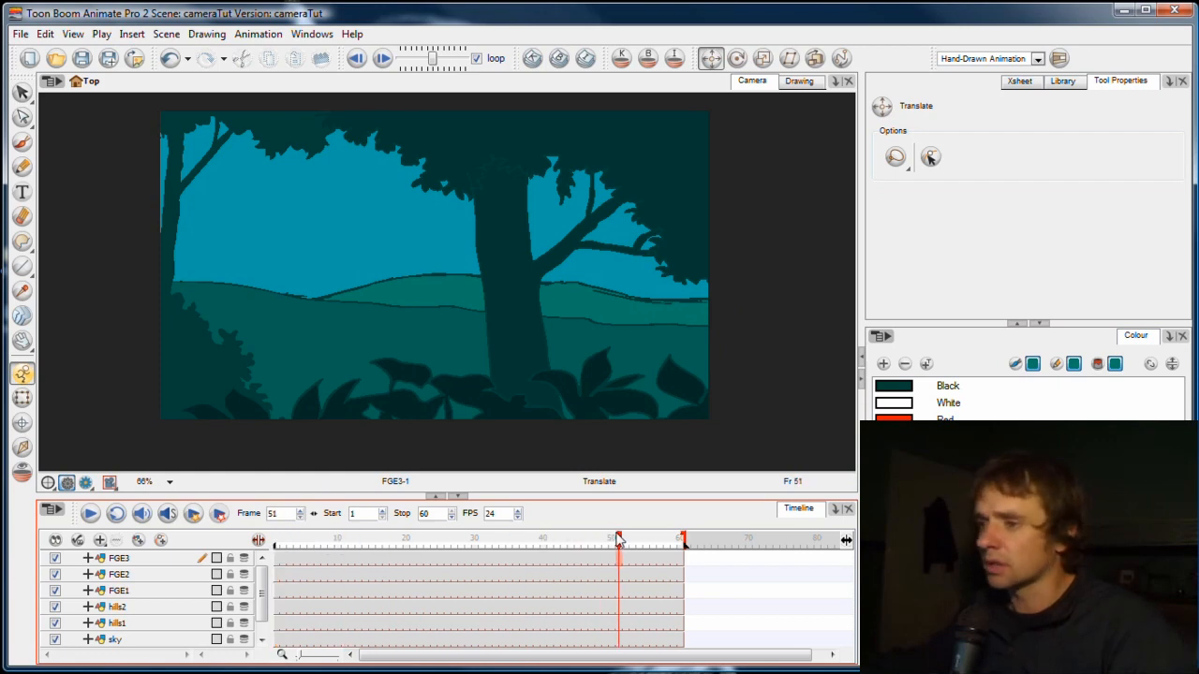
- Review the forest background layers — sky, hills2 and FGE3 — across later frames
{"action": "left_click_drag", "start_coordinate": [618, 541], "coordinate": [604, 541]}
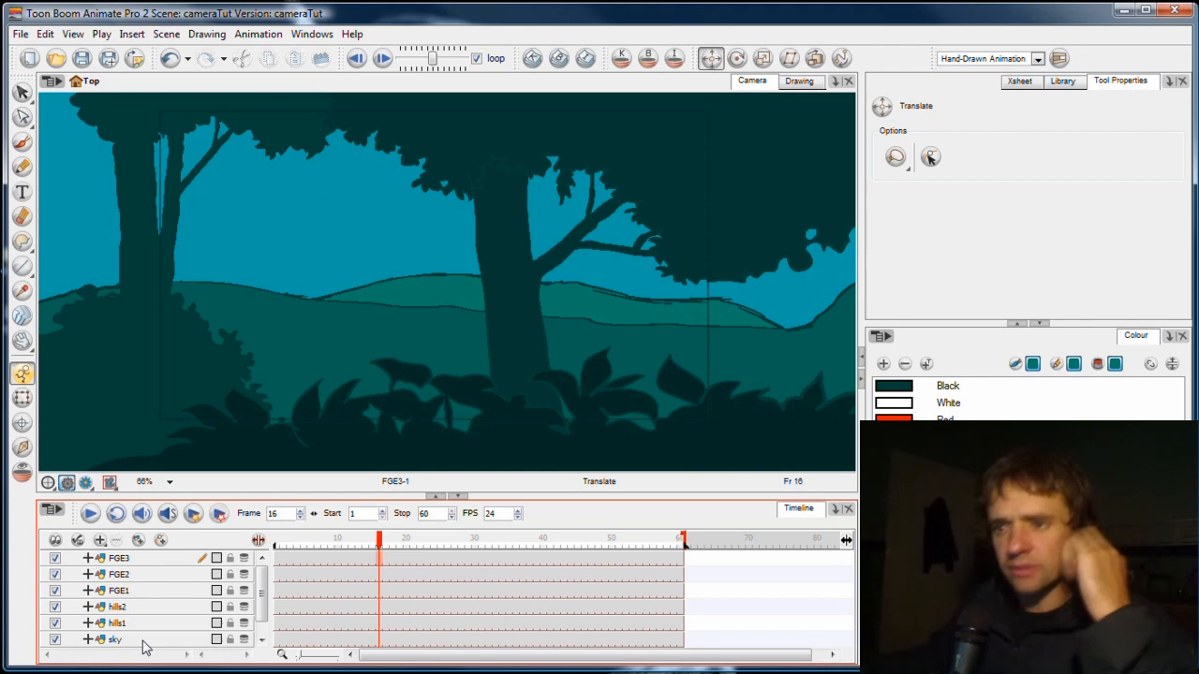
{"action": "left_click", "coordinate": [116, 622]}
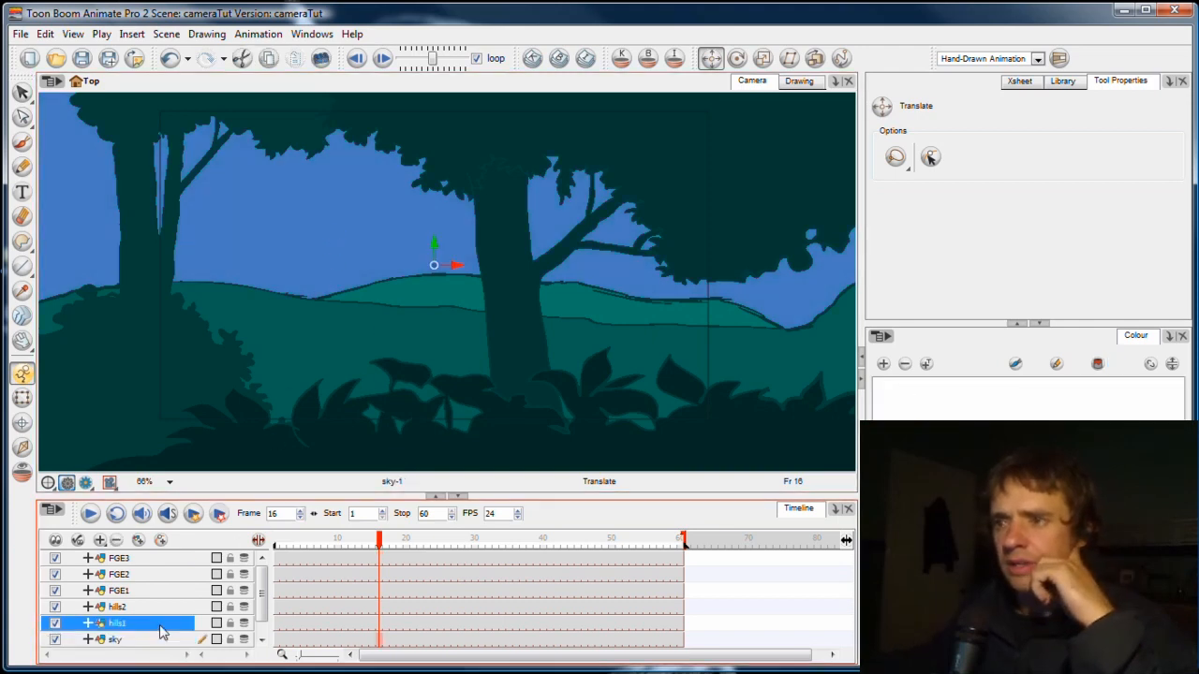
{"action": "left_click", "coordinate": [116, 607]}
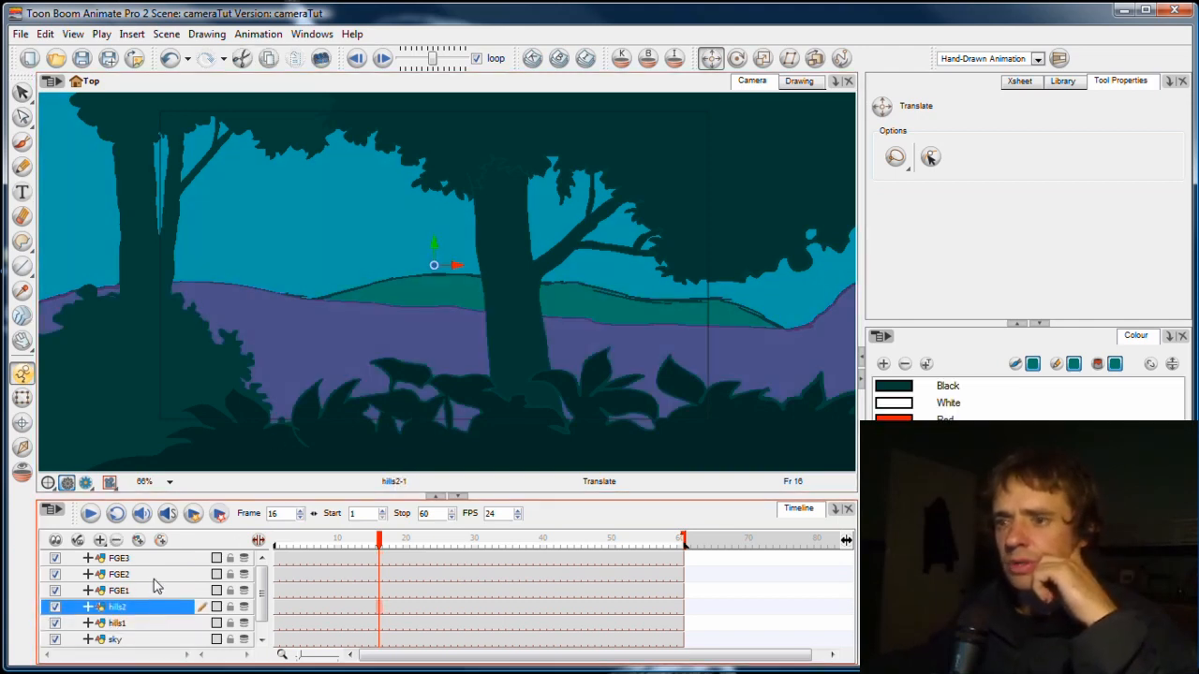
{"action": "left_click", "coordinate": [120, 573]}
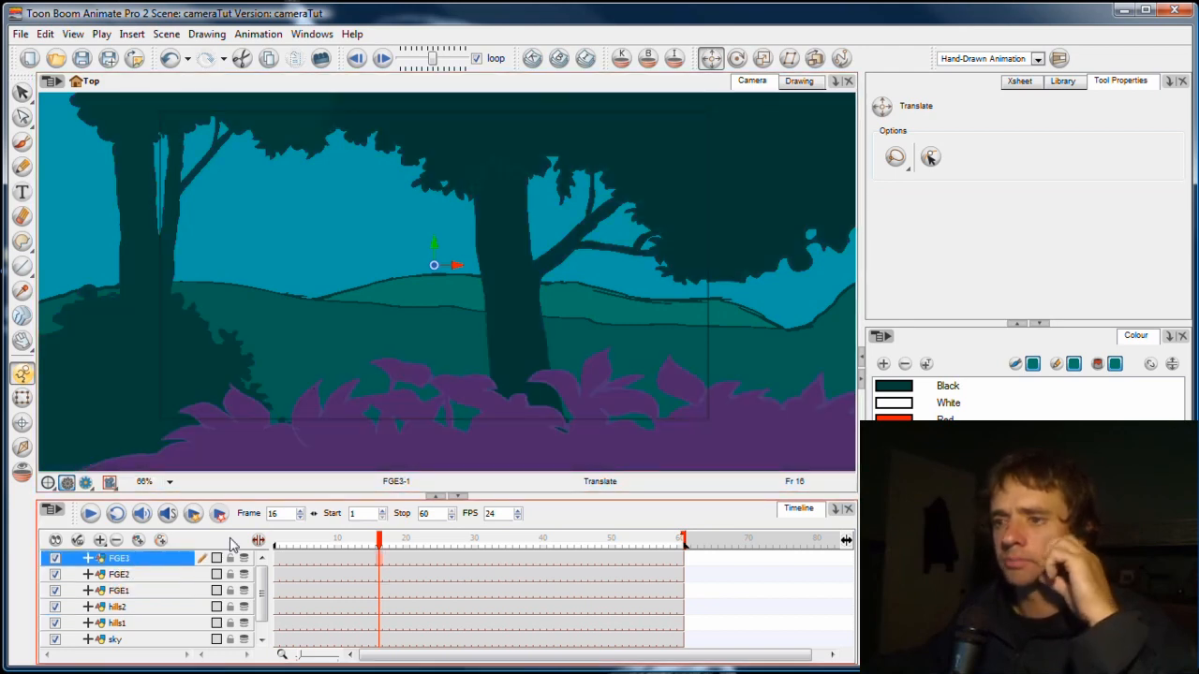
{"action": "left_click", "coordinate": [22, 92]}
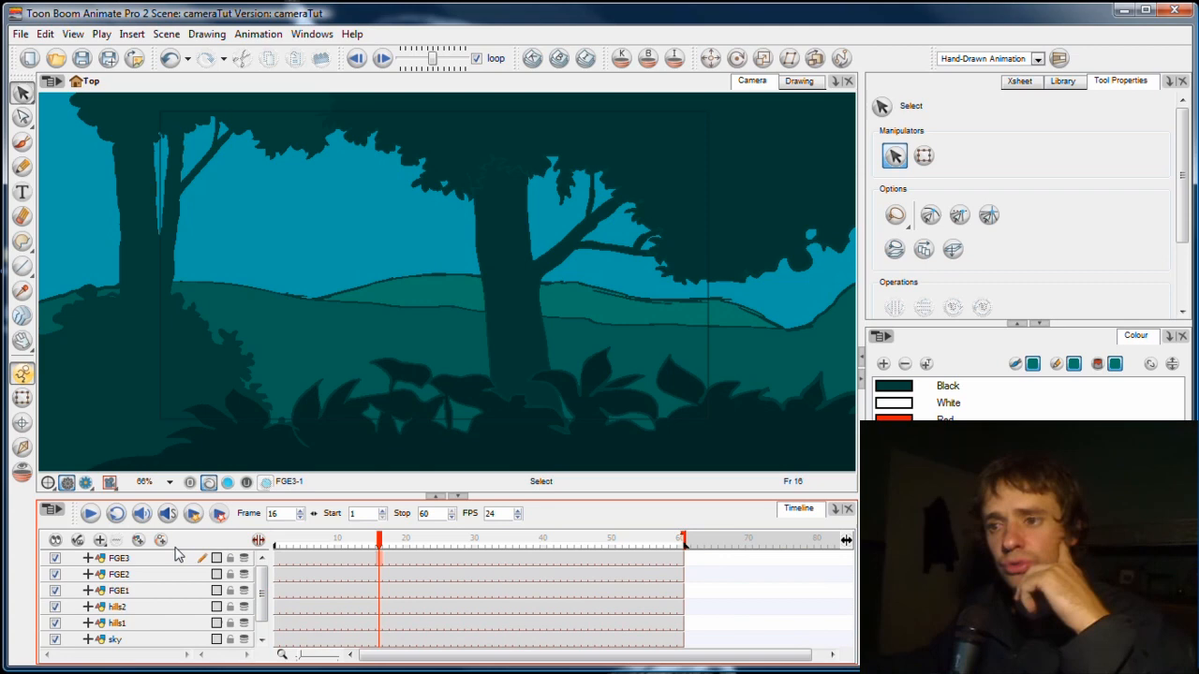
{"action": "mouse_move", "coordinate": [172, 566]}
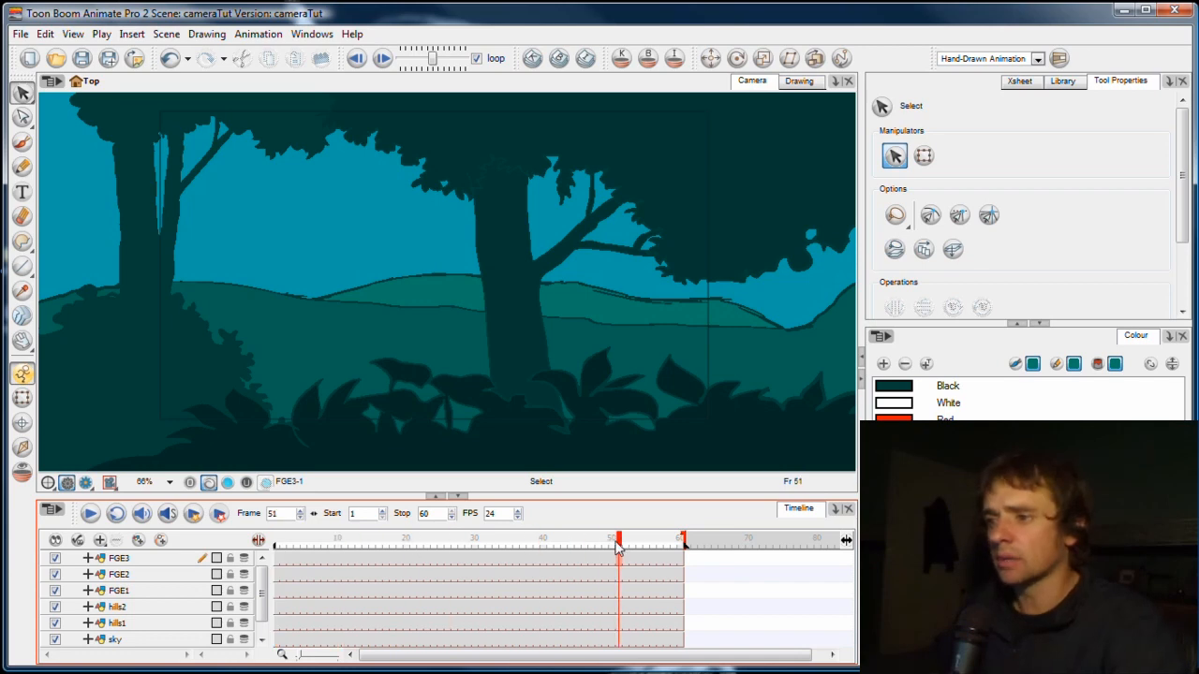
{"action": "left_click_drag", "start_coordinate": [619, 542], "coordinate": [607, 542]}
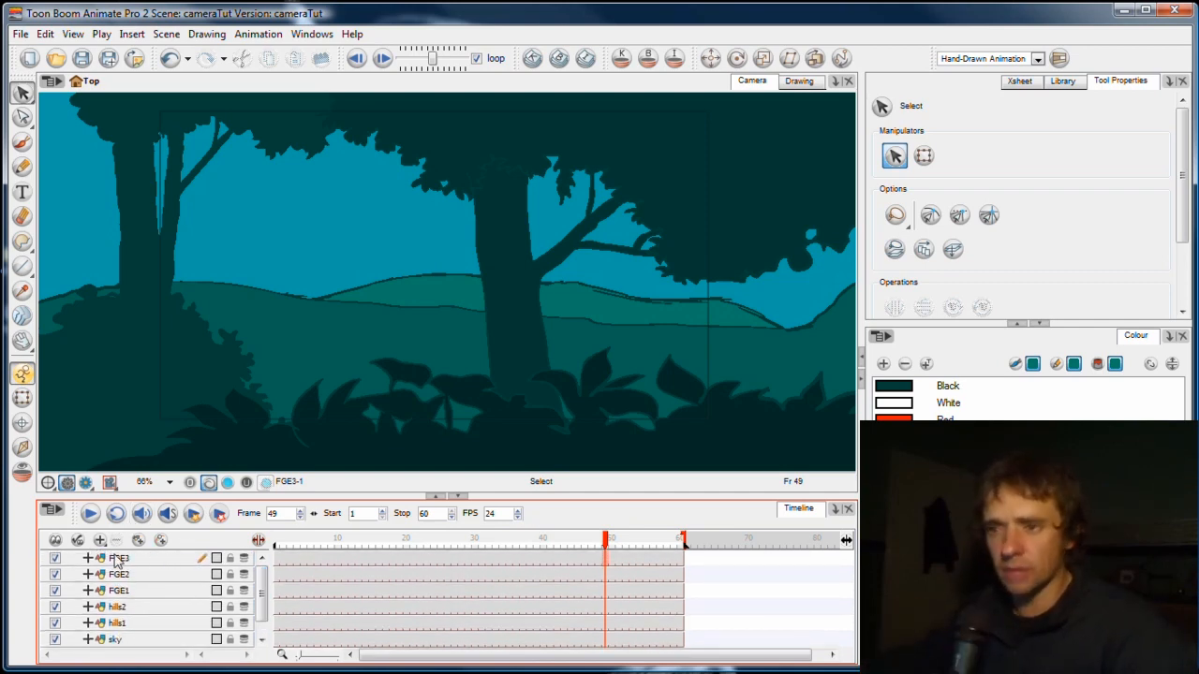
- Add a Camera layer beneath the sky layer and nudge its frame with the Transform tool
{"action": "left_click", "coordinate": [101, 539]}
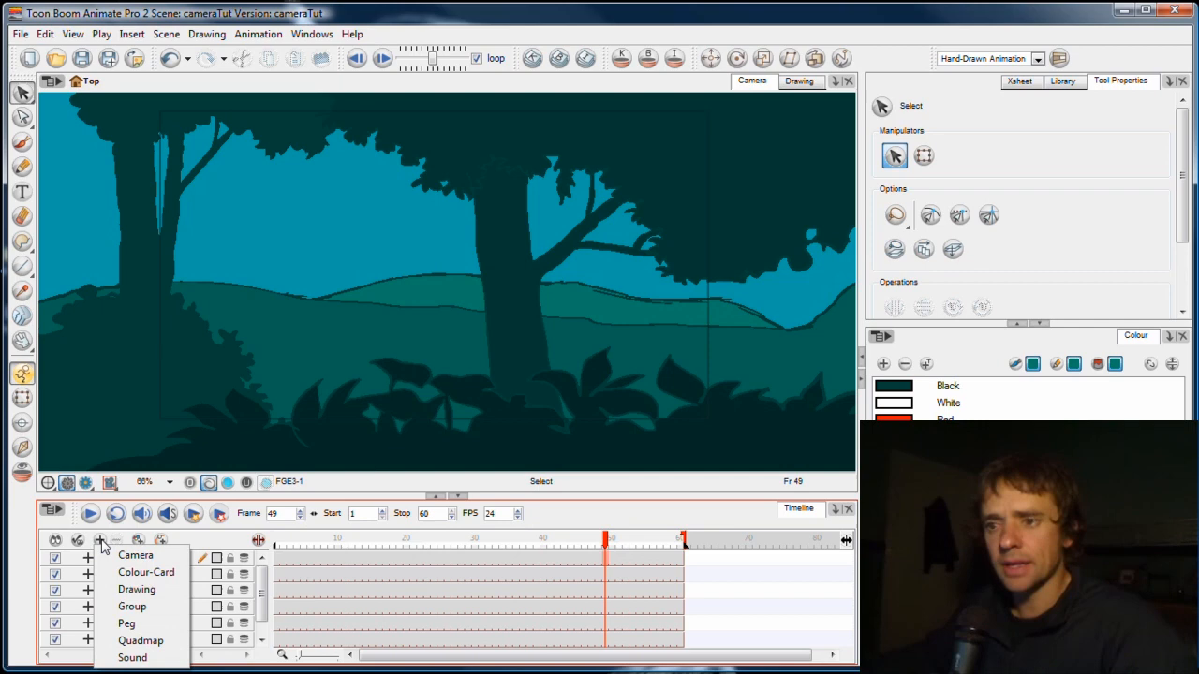
{"action": "mouse_move", "coordinate": [135, 555]}
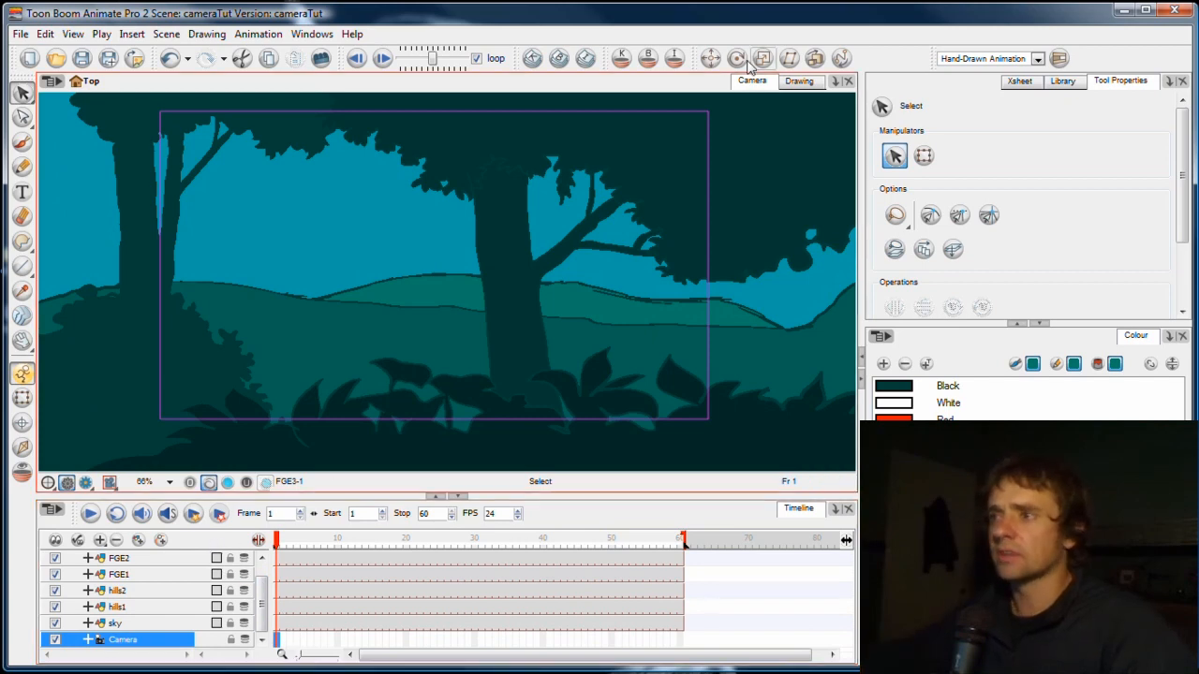
{"action": "left_click", "coordinate": [712, 58]}
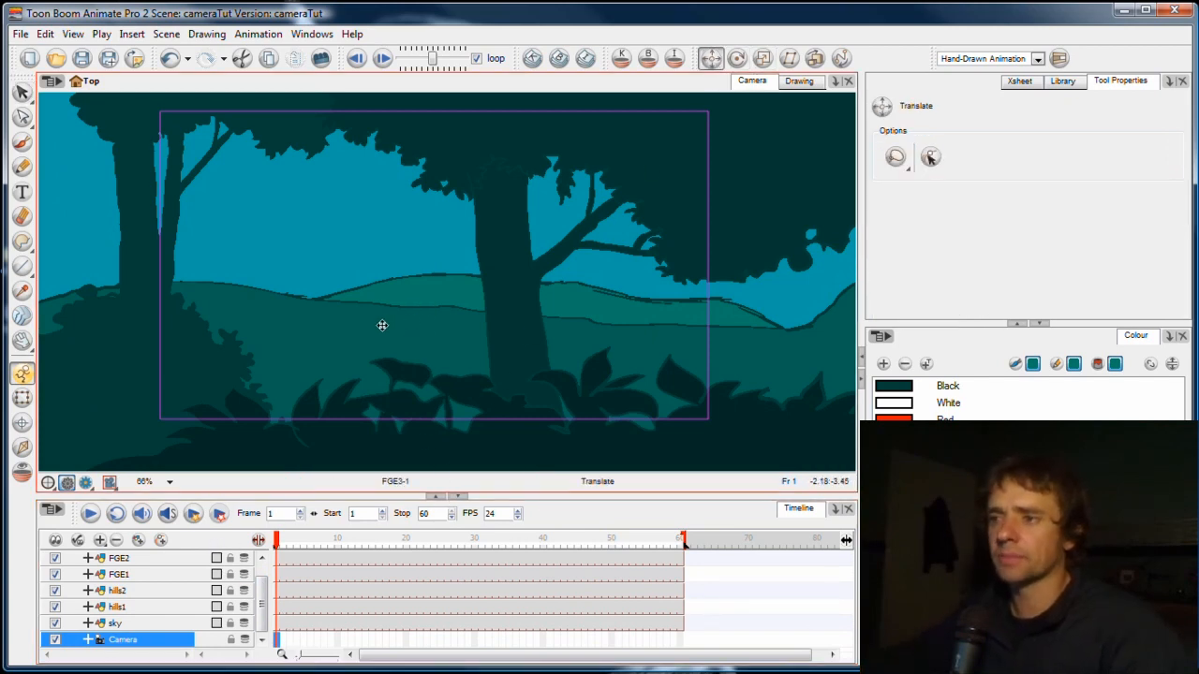
{"action": "left_click_drag", "start_coordinate": [382, 326], "coordinate": [292, 336]}
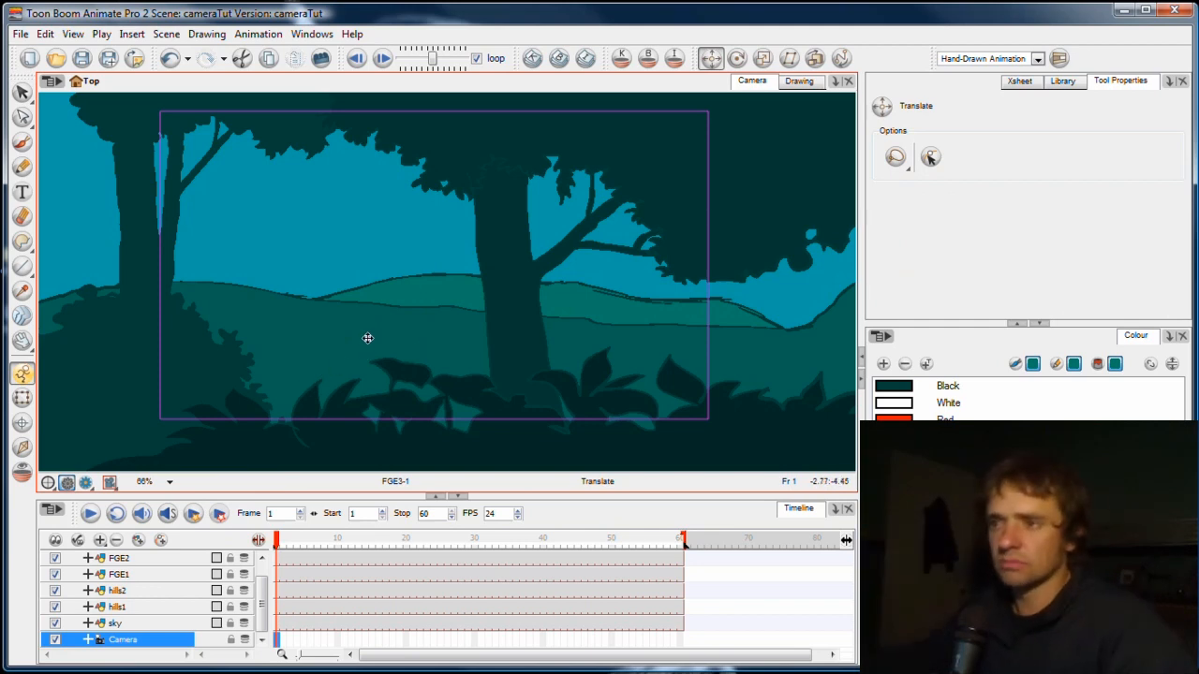
{"action": "mouse_move", "coordinate": [478, 304]}
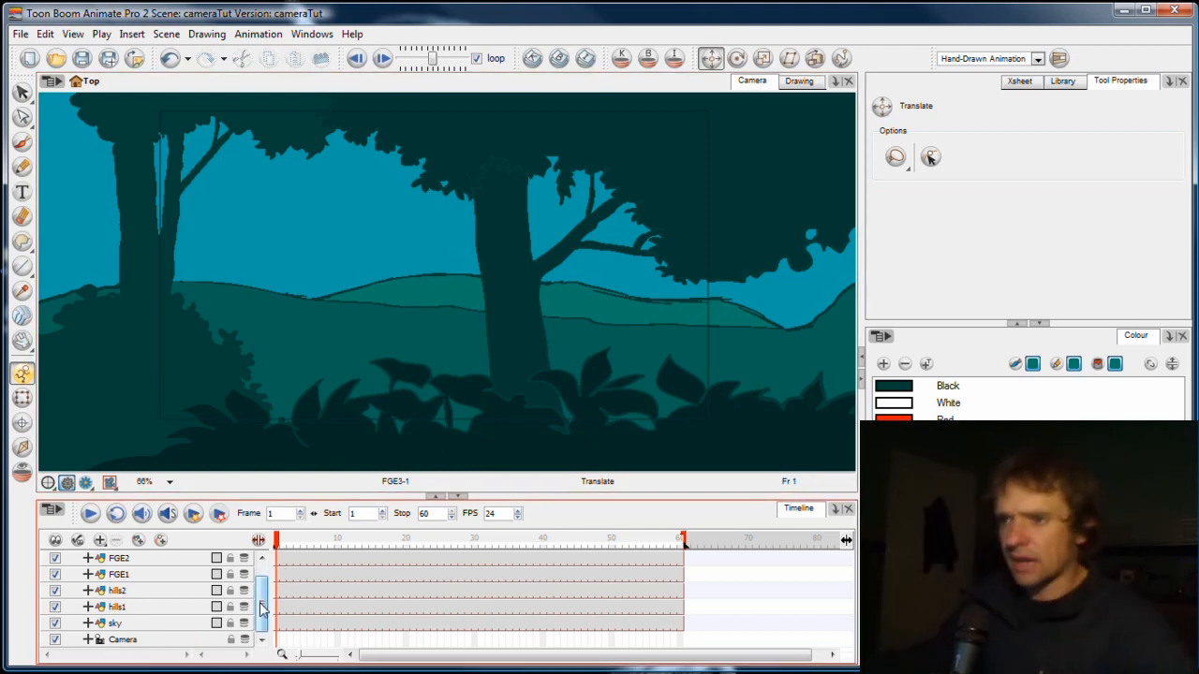
{"action": "left_click", "coordinate": [123, 639]}
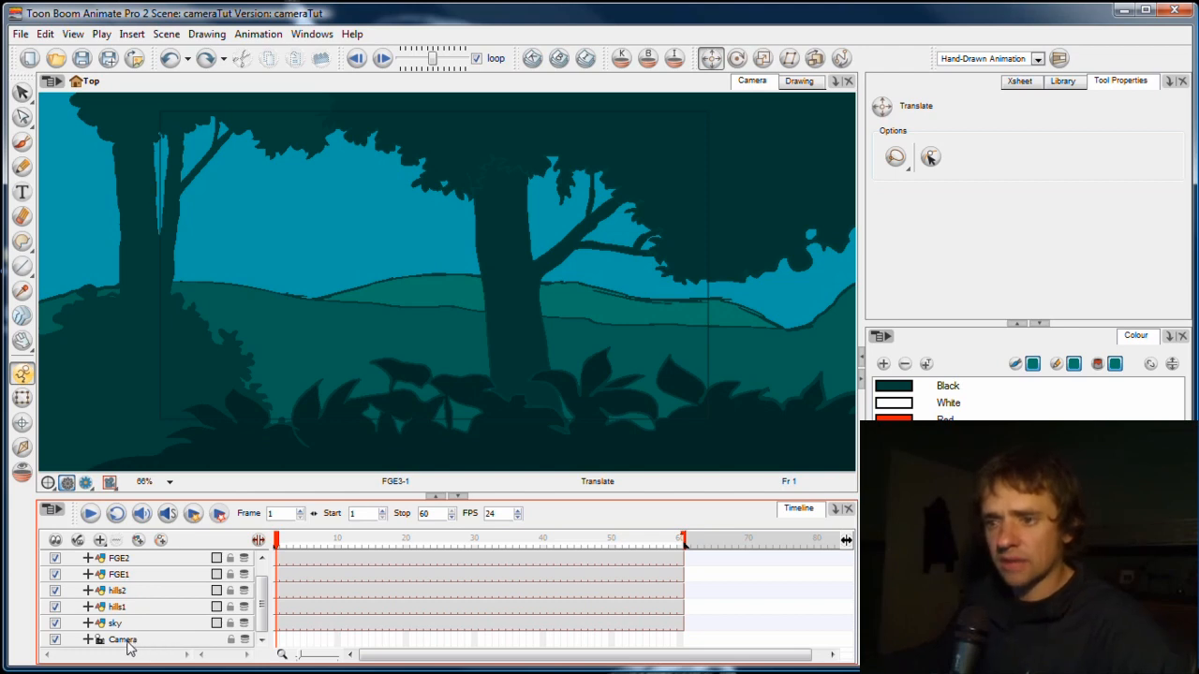
- Parent the Camera layer under a new Camera-P peg layer
{"action": "left_click", "coordinate": [123, 641]}
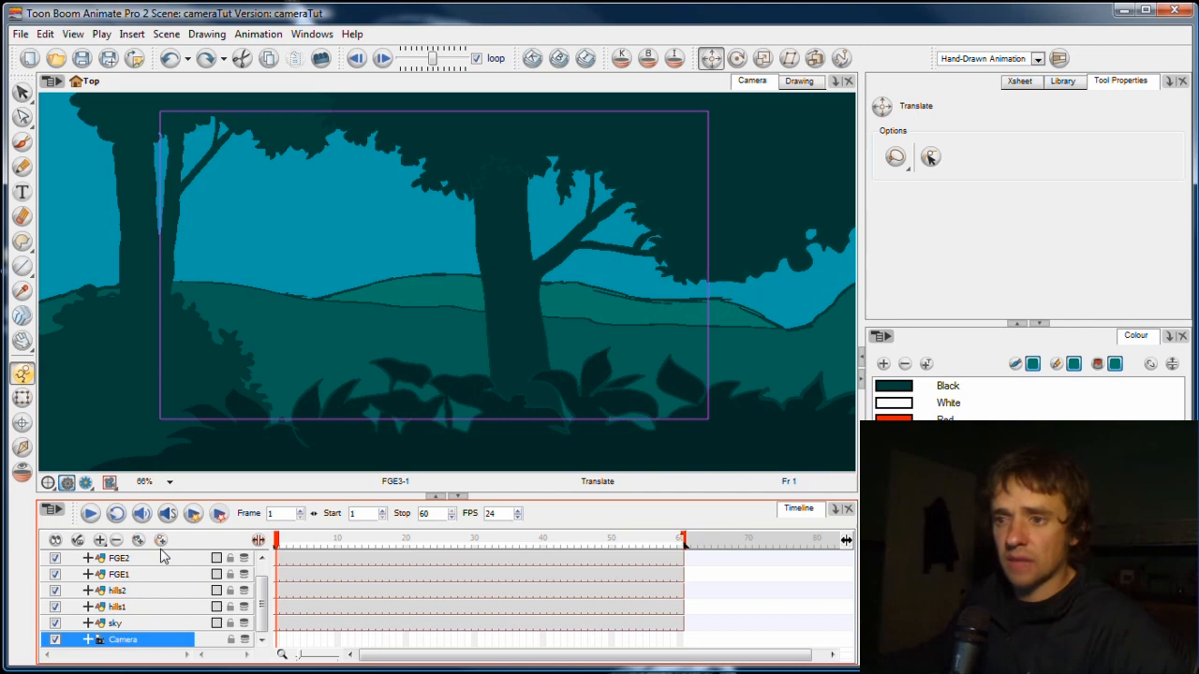
{"action": "mouse_move", "coordinate": [161, 541]}
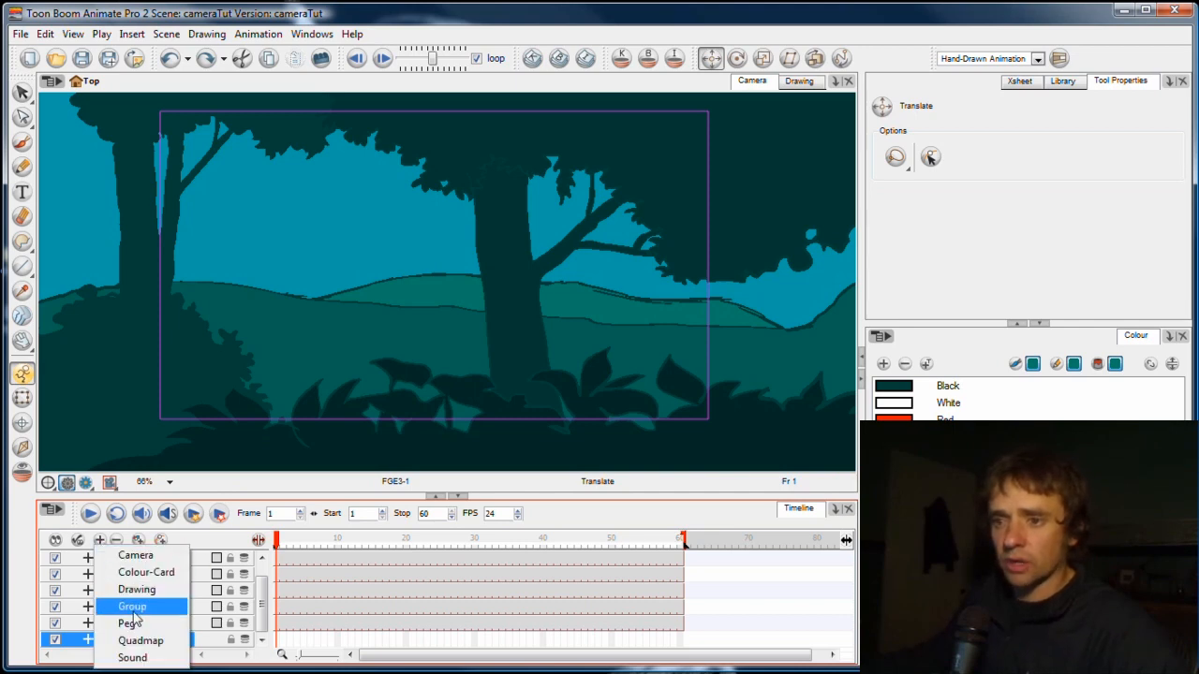
{"action": "mouse_move", "coordinate": [129, 624]}
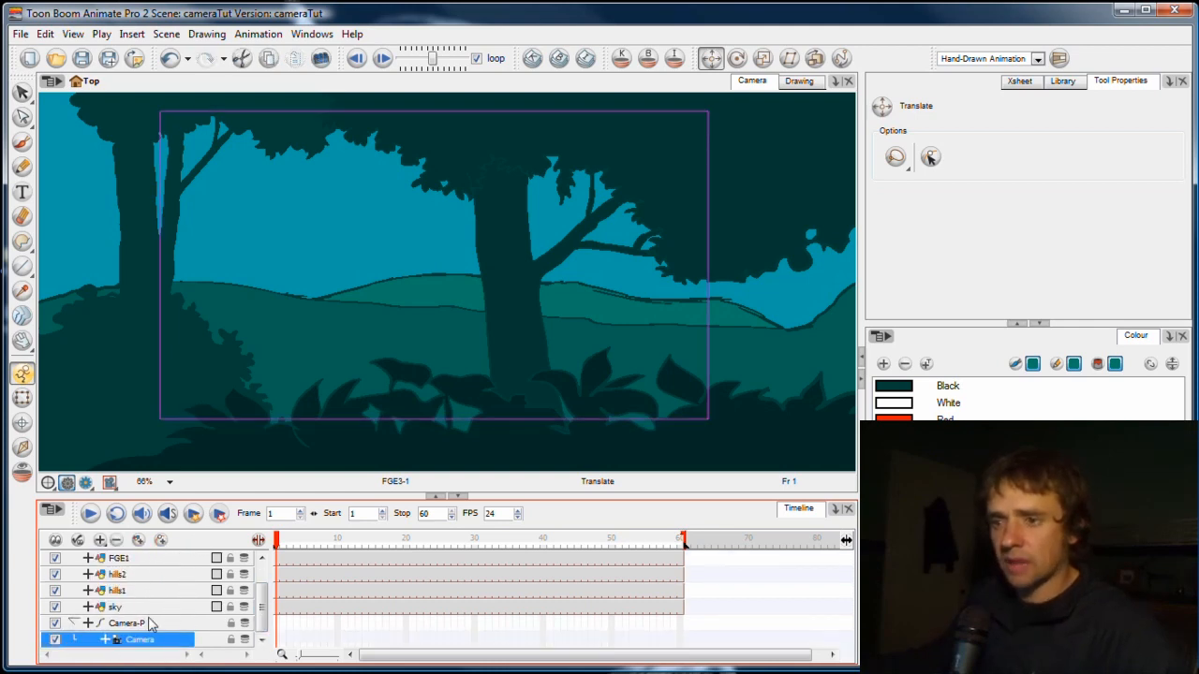
{"action": "left_click", "coordinate": [127, 622]}
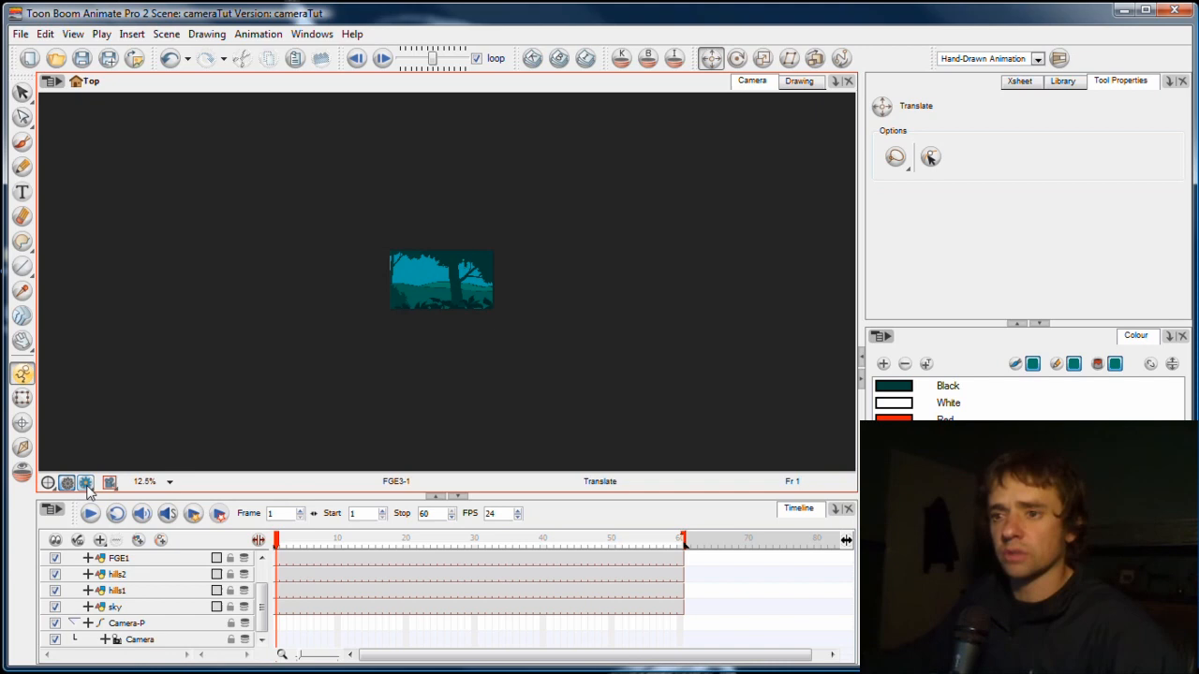
- Select the Camera-P peg to move the camera frame
{"action": "left_click", "coordinate": [109, 483]}
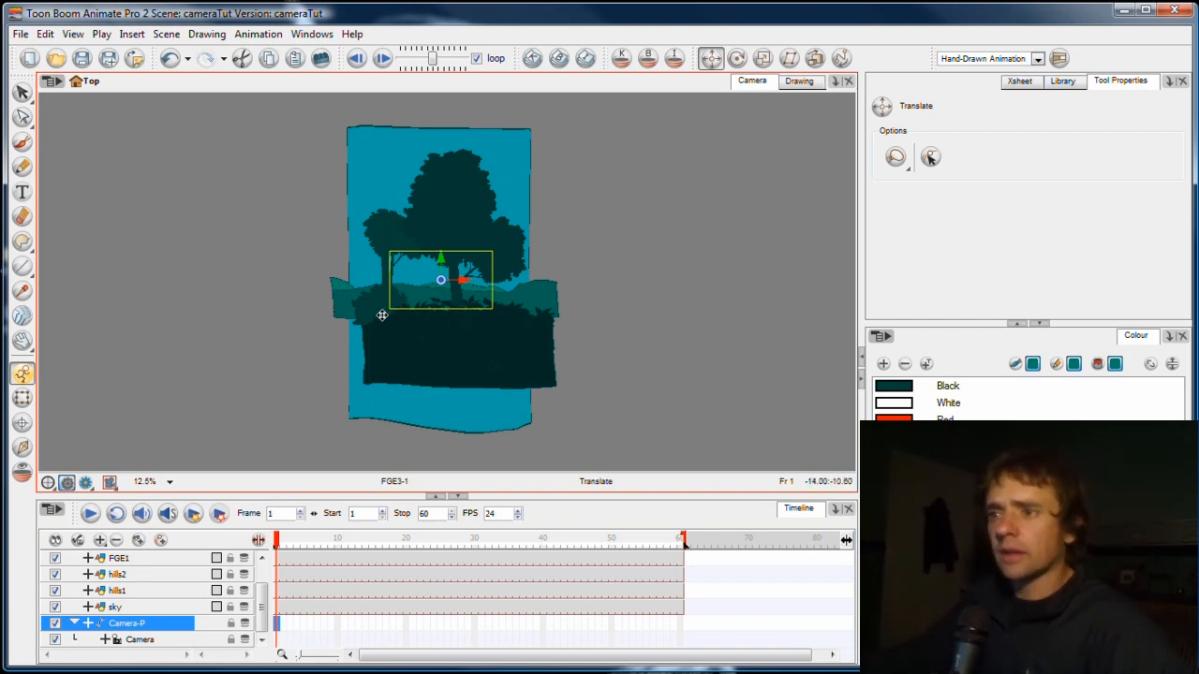
{"action": "mouse_move", "coordinate": [528, 319]}
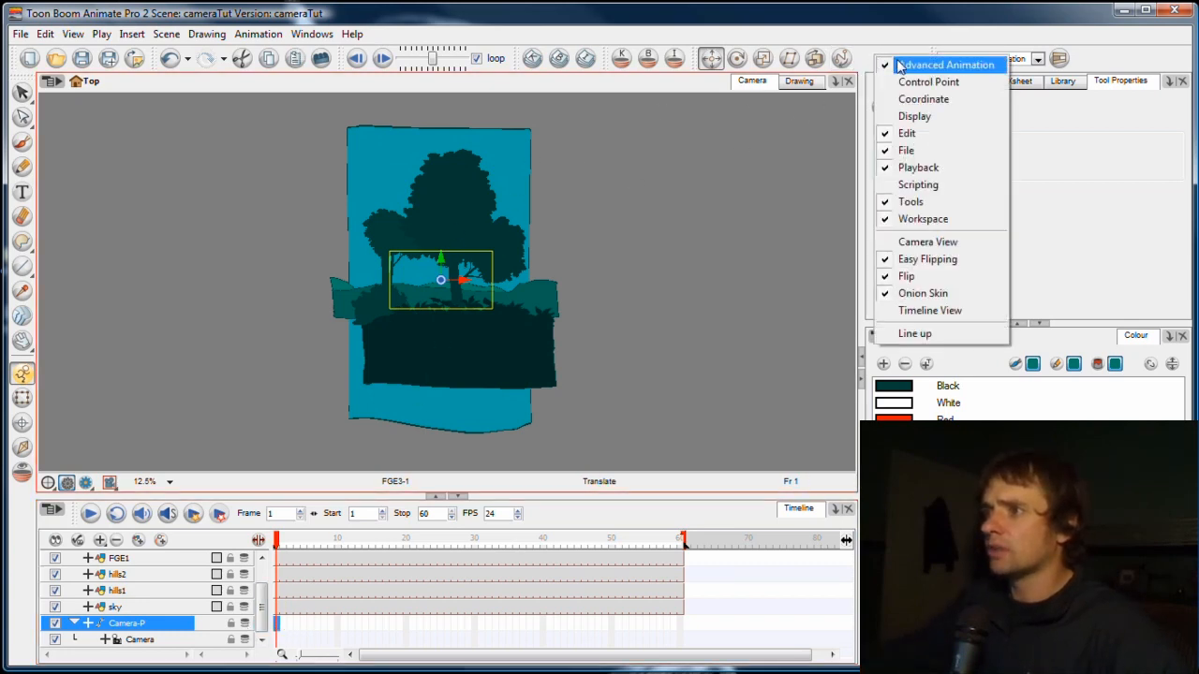
- Close the toolbar list, then bring it back up
{"action": "left_click", "coordinate": [946, 64]}
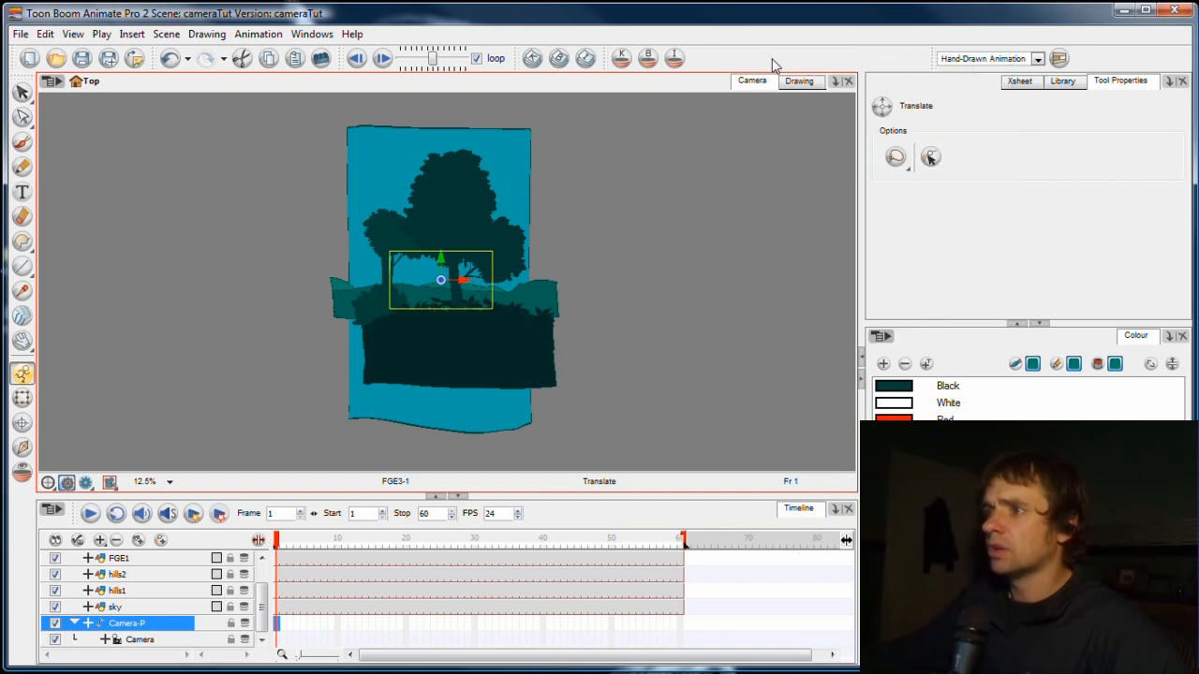
{"action": "left_click", "coordinate": [585, 58]}
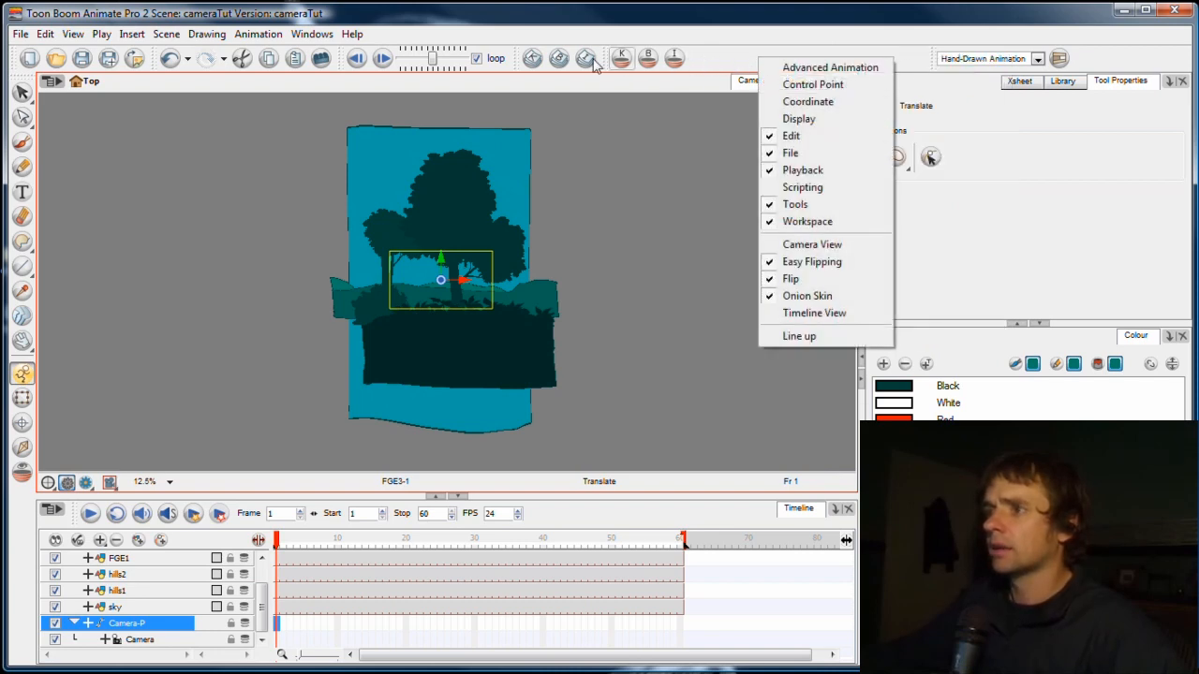
{"action": "mouse_move", "coordinate": [830, 68]}
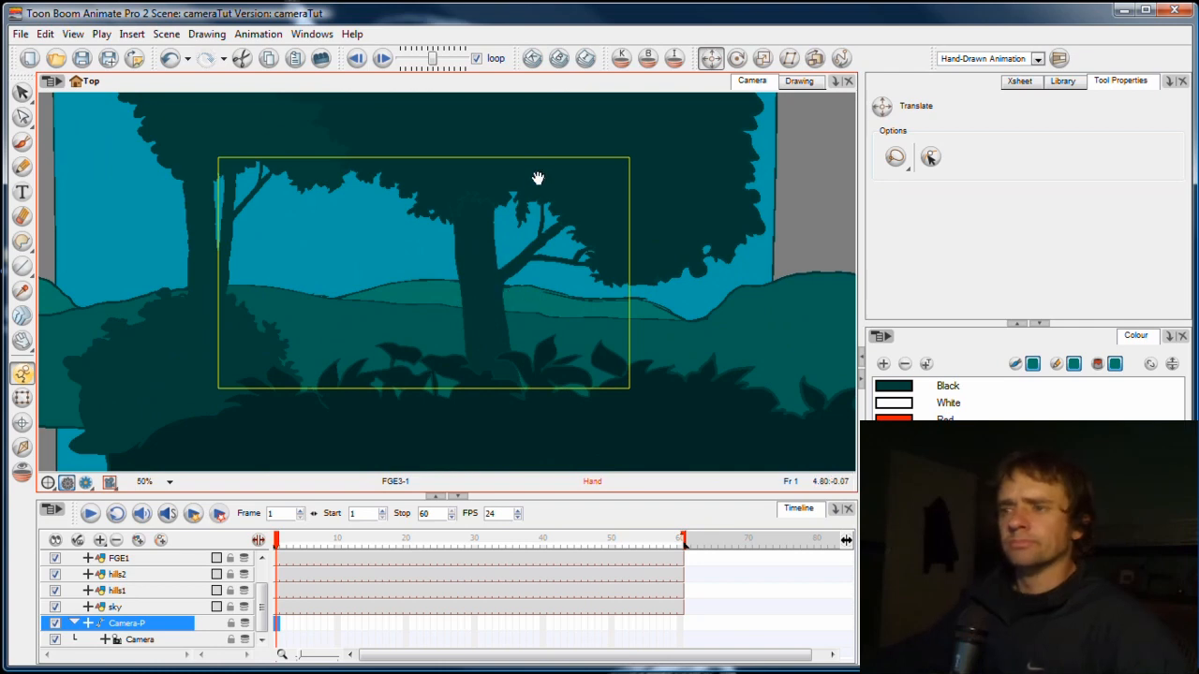
- Key the Camera-P peg so the frame rises to the treetop by frame 60, then scrub to preview
{"action": "left_click", "coordinate": [424, 274]}
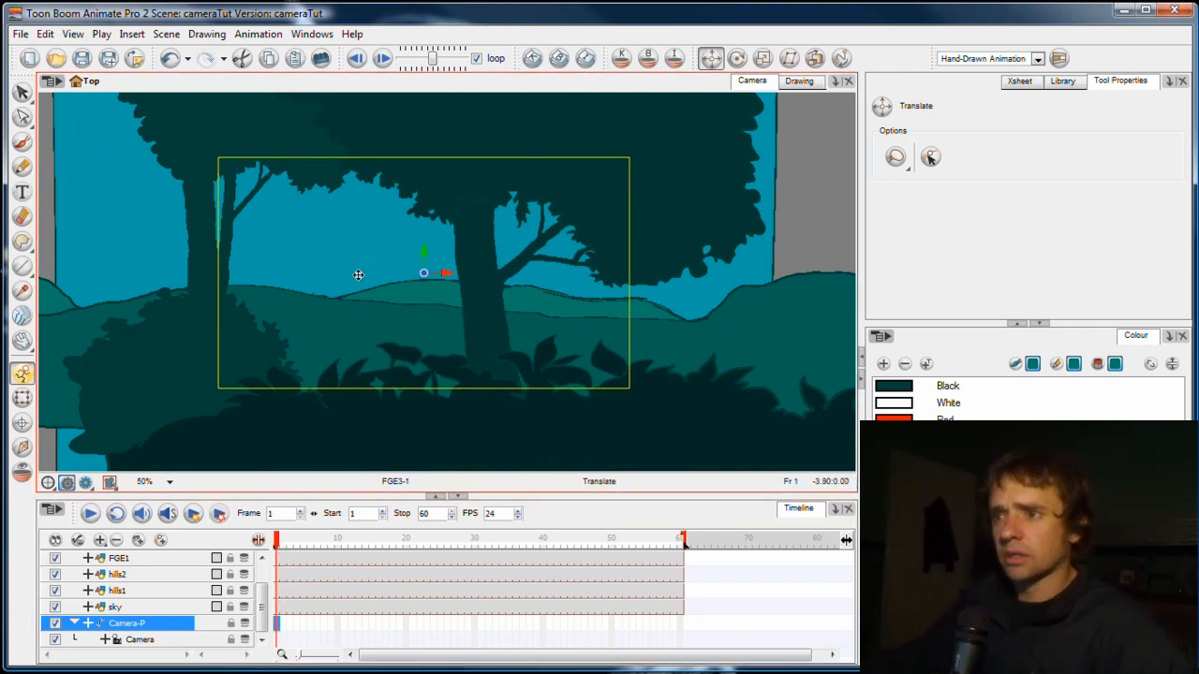
{"action": "left_click_drag", "start_coordinate": [358, 273], "coordinate": [494, 401]}
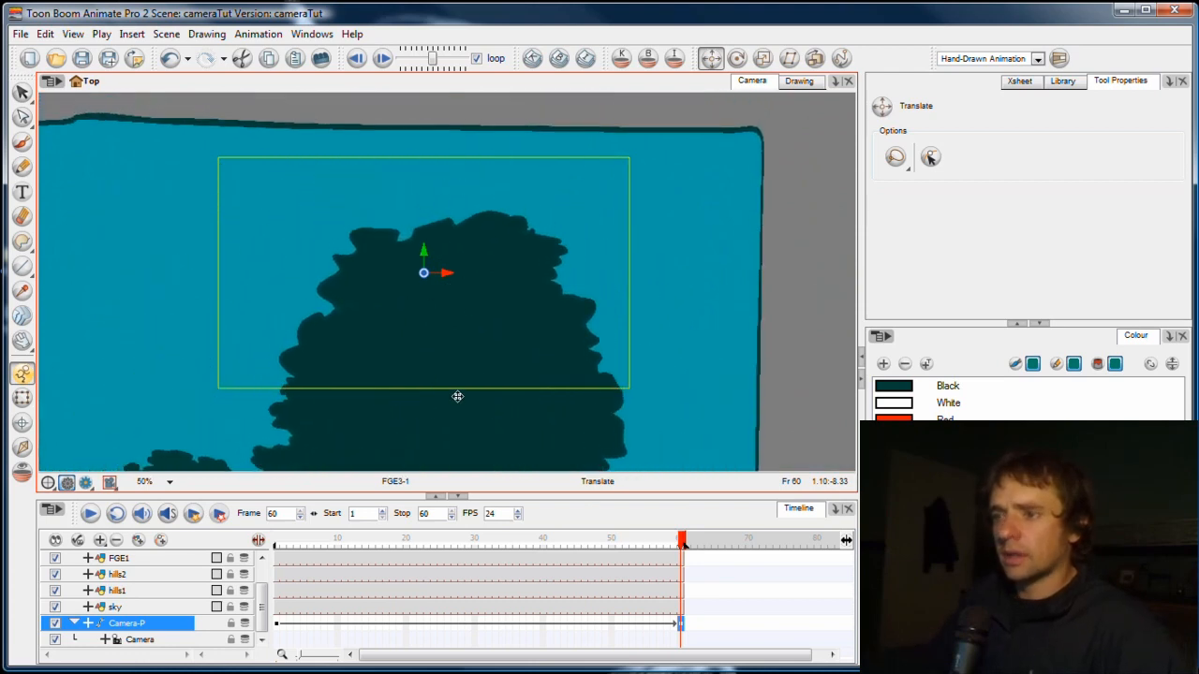
{"action": "left_click_drag", "start_coordinate": [682, 543], "coordinate": [420, 543]}
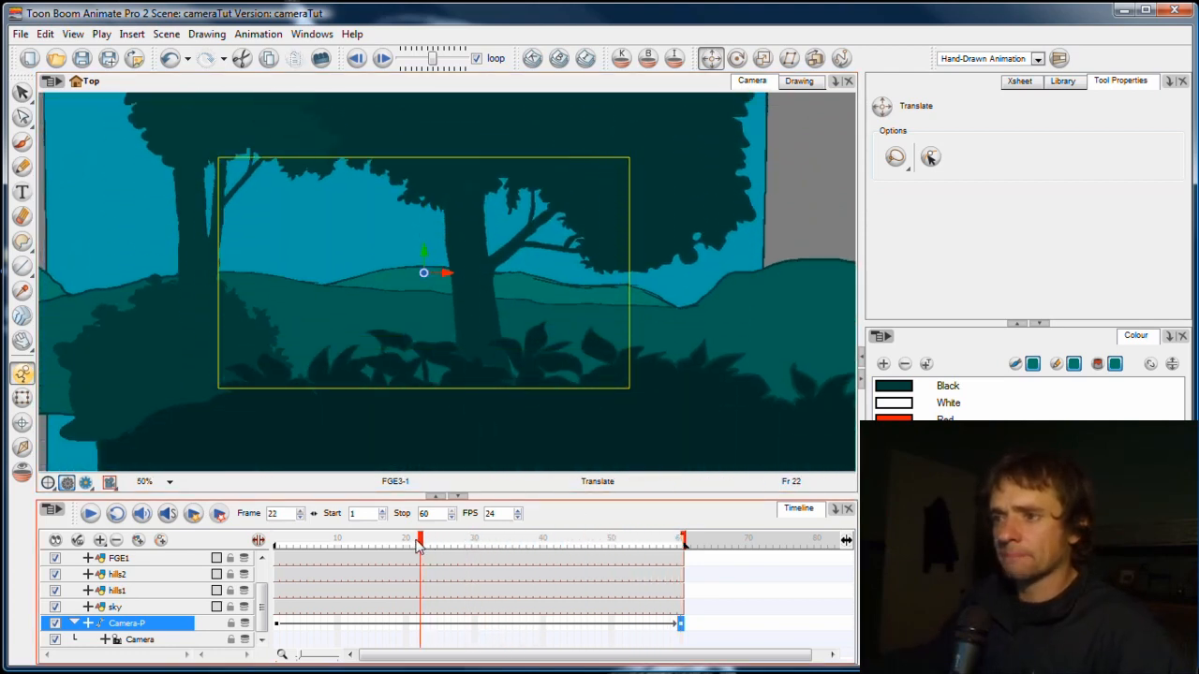
{"action": "left_click_drag", "start_coordinate": [420, 541], "coordinate": [386, 541]}
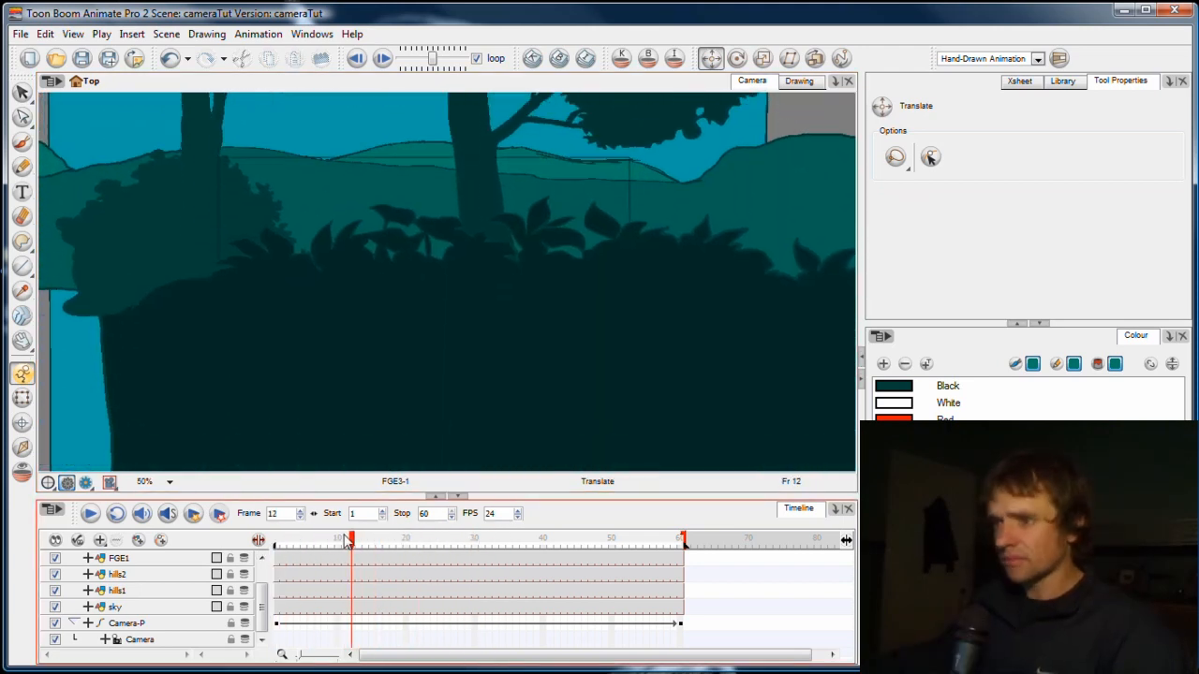
{"action": "left_click_drag", "start_coordinate": [348, 542], "coordinate": [334, 541]}
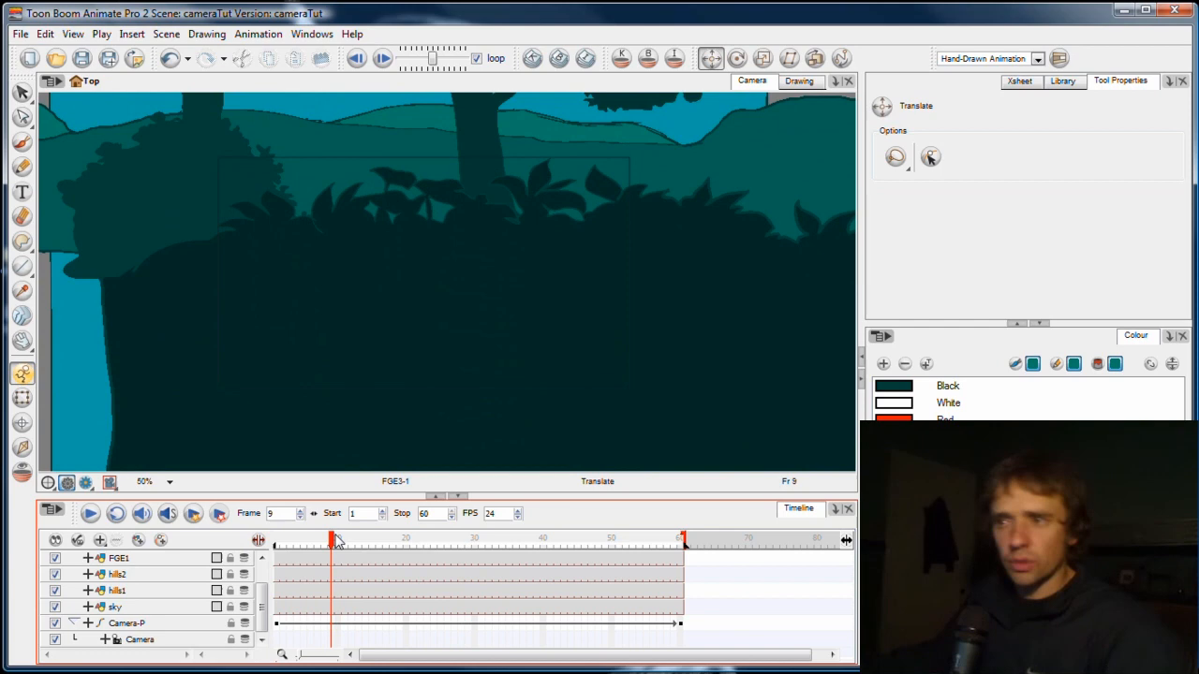
{"action": "left_click_drag", "start_coordinate": [333, 540], "coordinate": [420, 540]}
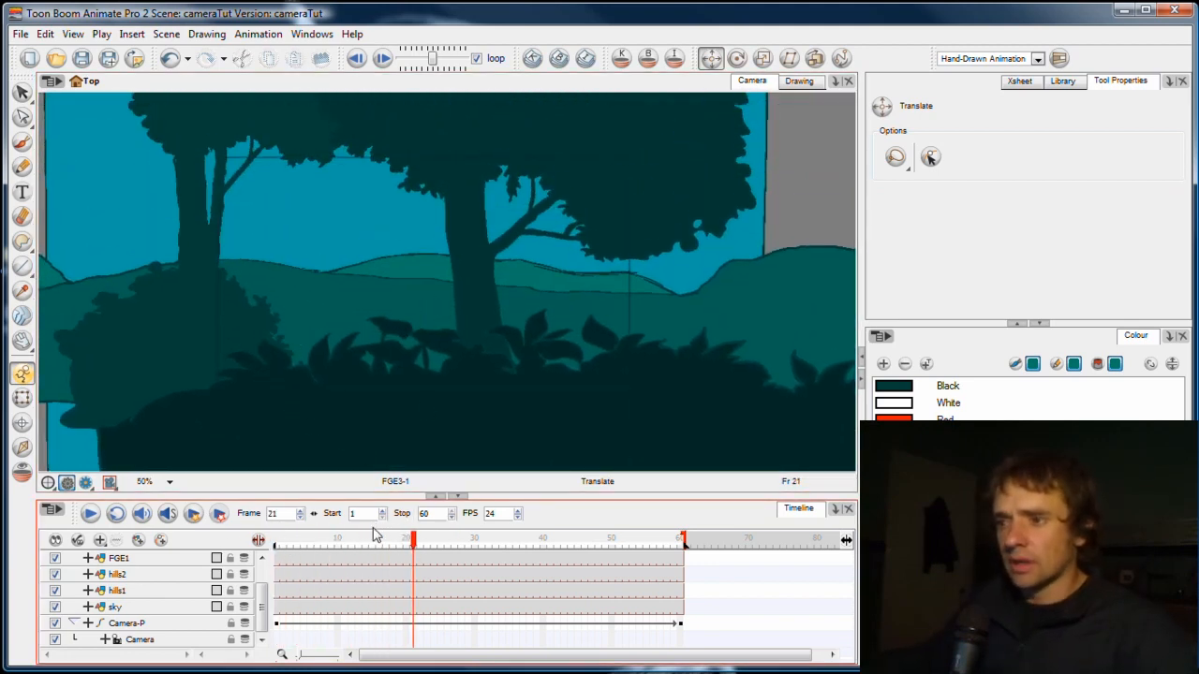
{"action": "left_click", "coordinate": [408, 544]}
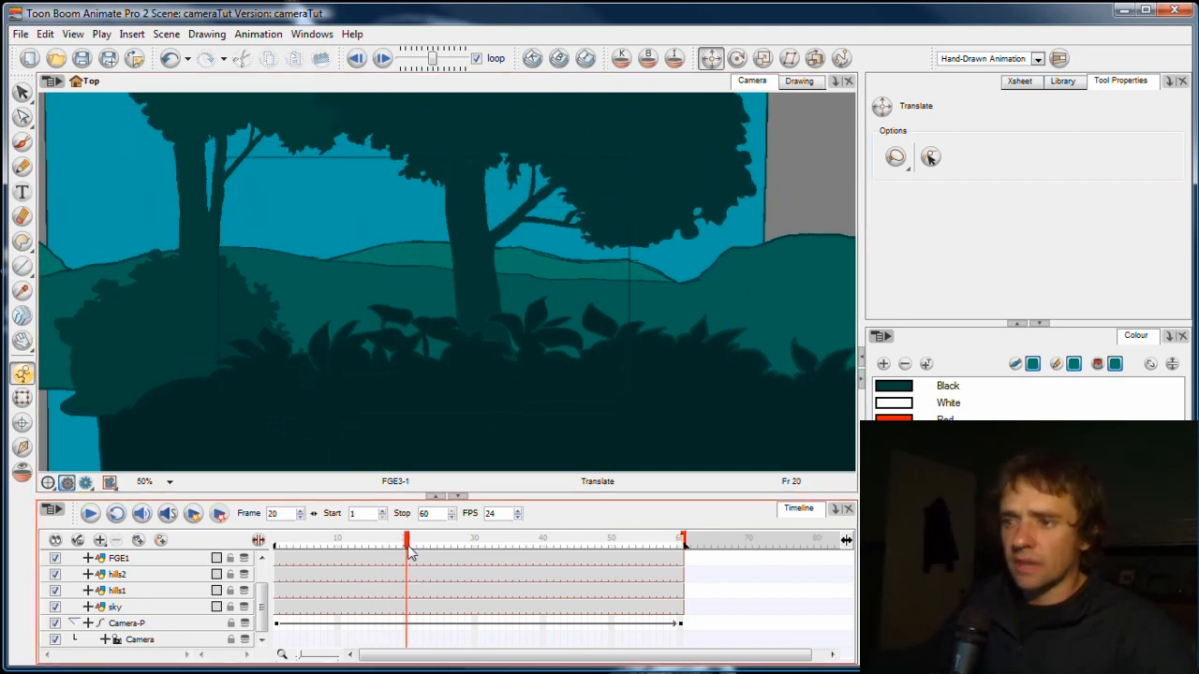
{"action": "left_click_drag", "start_coordinate": [409, 547], "coordinate": [684, 547]}
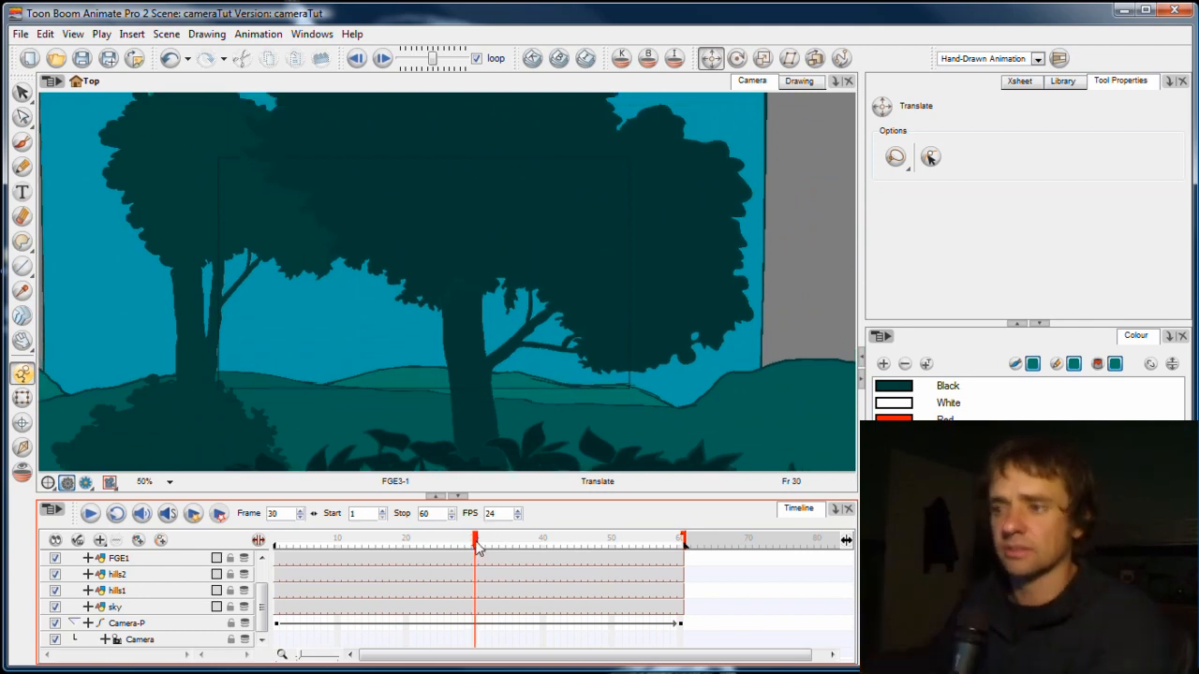
{"action": "left_click_drag", "start_coordinate": [476, 547], "coordinate": [460, 547]}
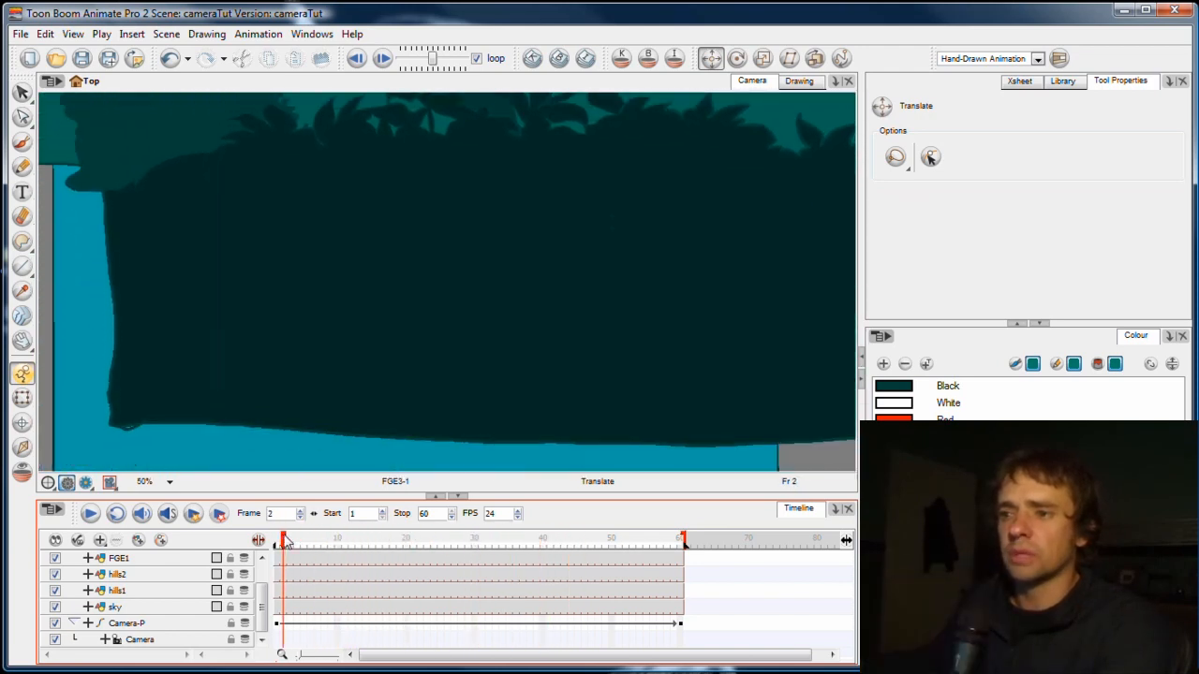
{"action": "left_click_drag", "start_coordinate": [285, 539], "coordinate": [423, 539]}
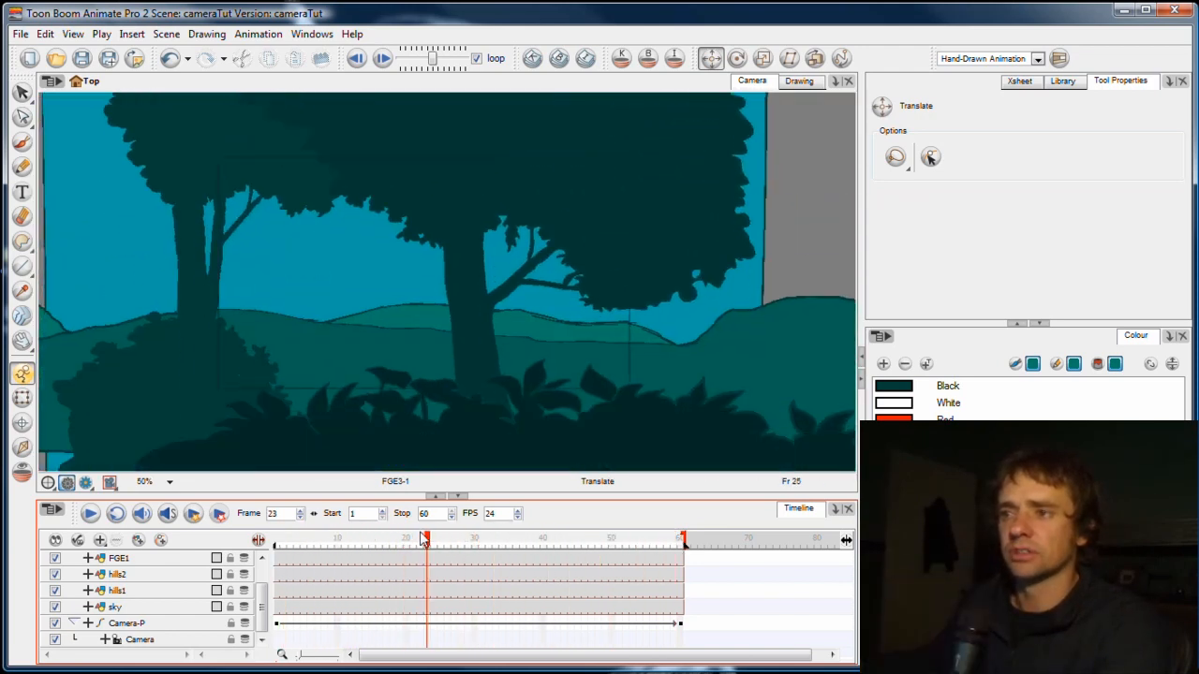
{"action": "left_click_drag", "start_coordinate": [424, 543], "coordinate": [360, 544]}
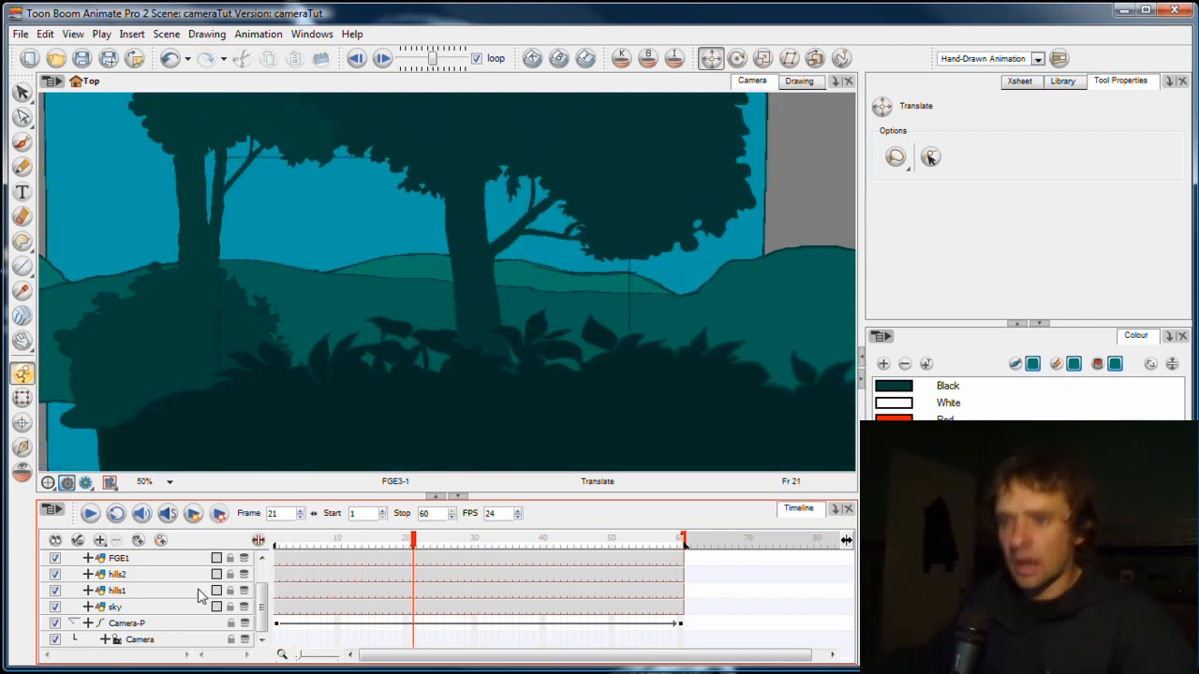
{"action": "left_click", "coordinate": [127, 622]}
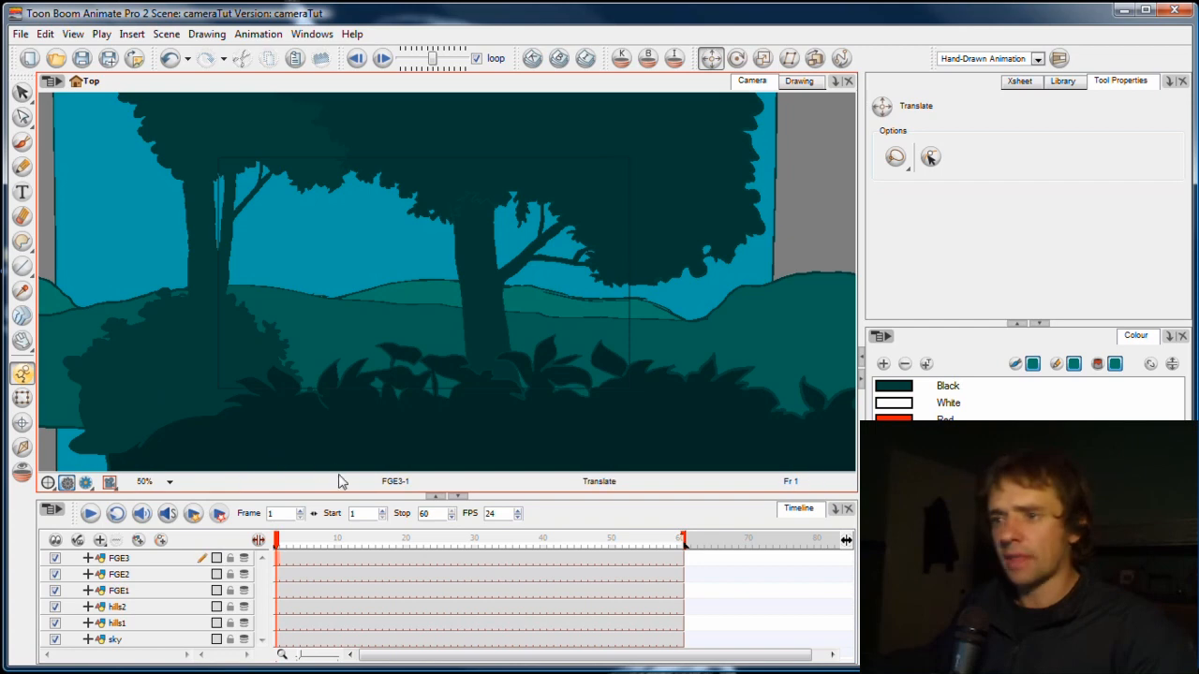
{"action": "mouse_move", "coordinate": [566, 491]}
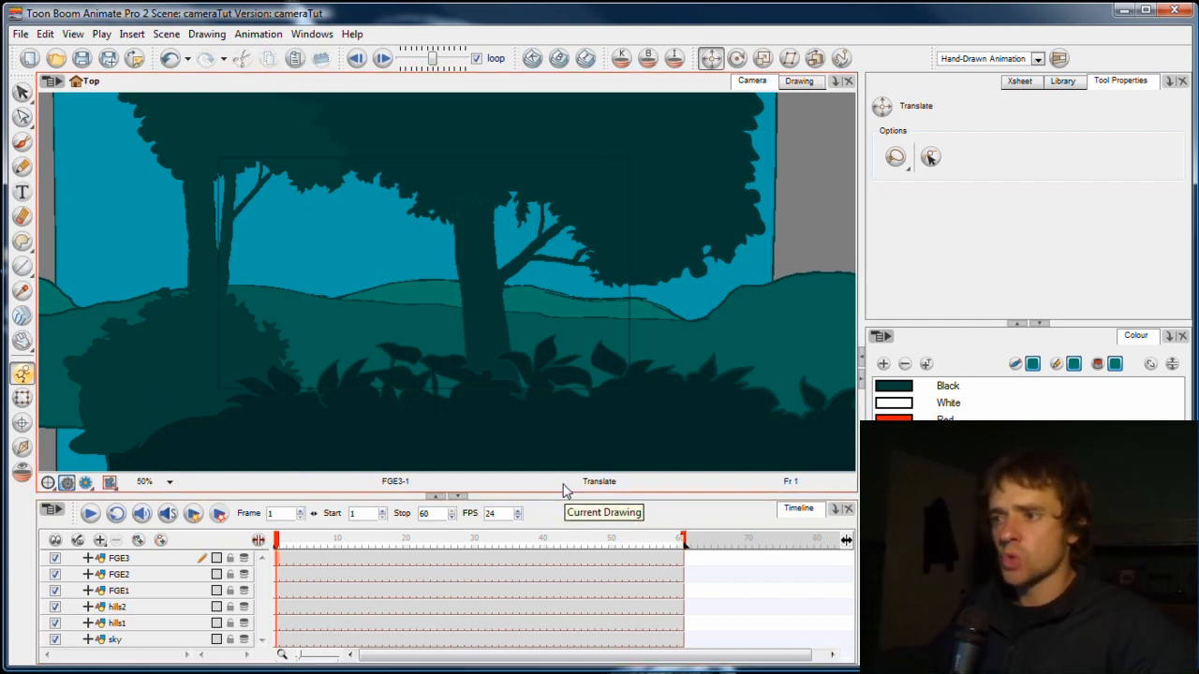